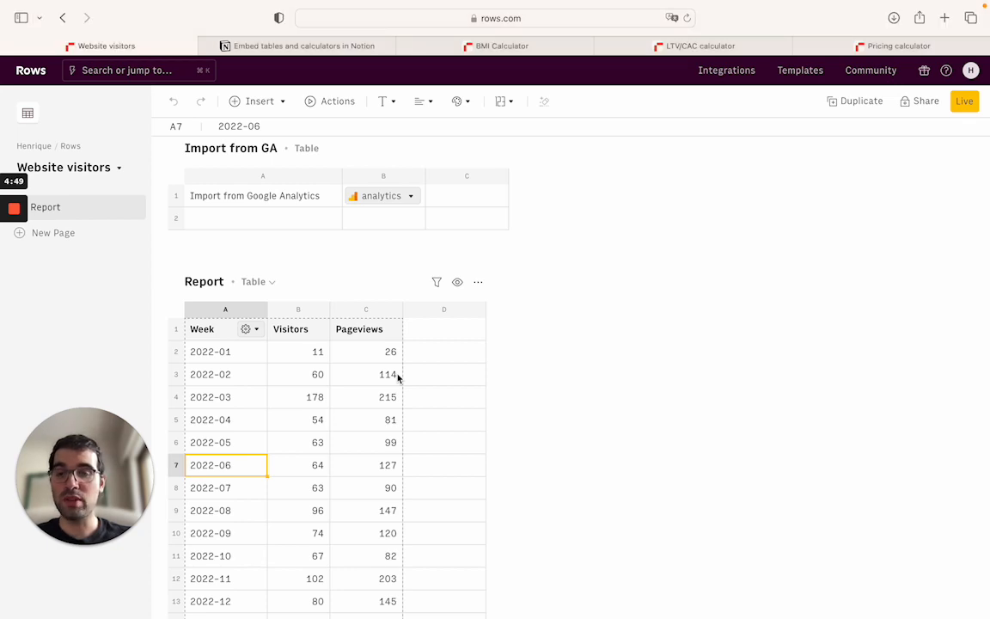
{"action": "mouse_move", "coordinate": [354, 443]}
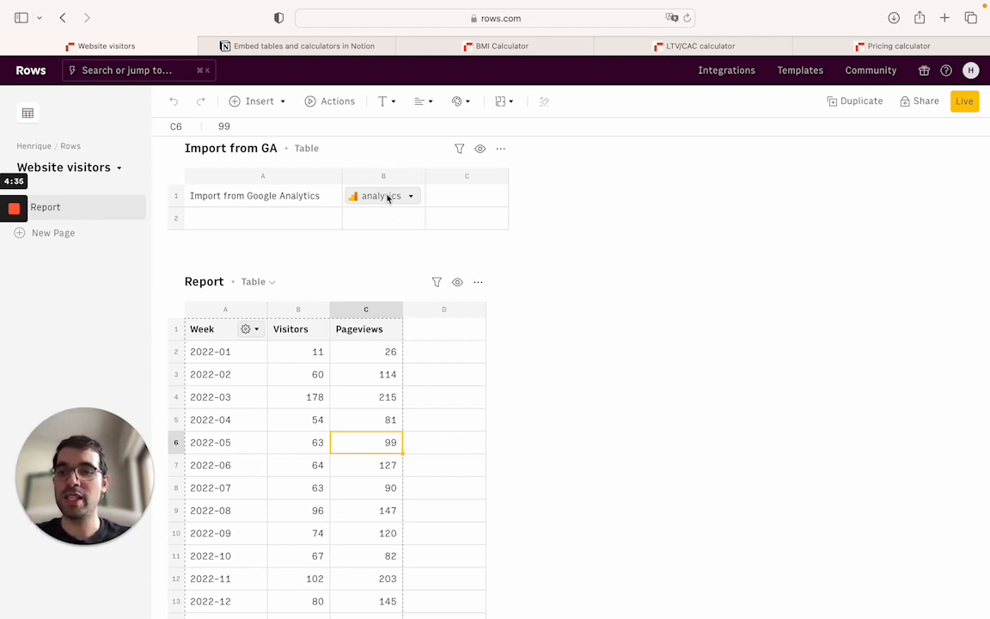
From the Report table's Embed settings, enable 'Share privately with the link' for the sheet.
{"action": "type", "text": "df"}
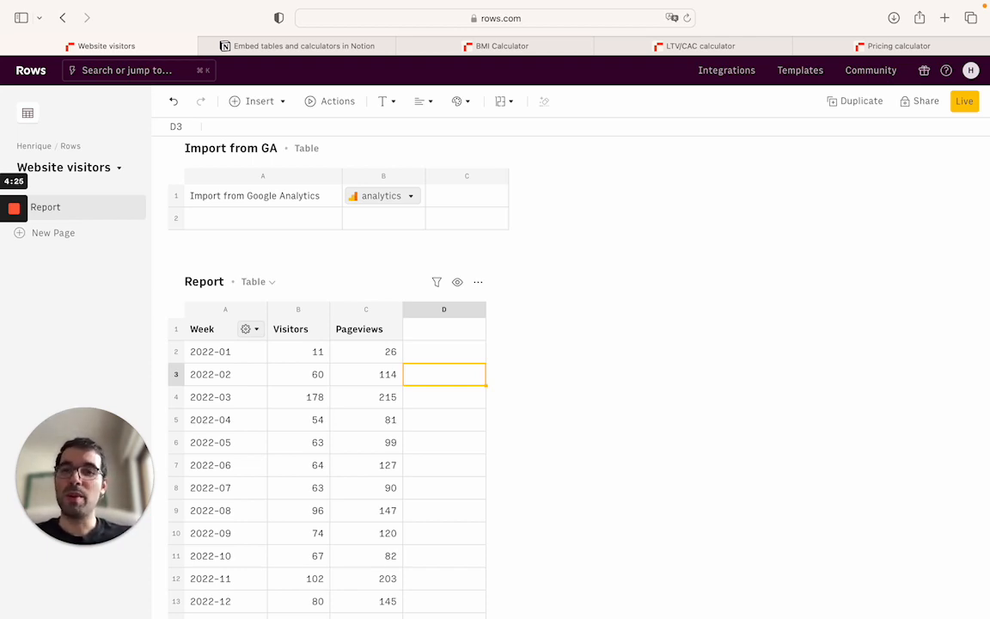
{"action": "mouse_move", "coordinate": [397, 362]}
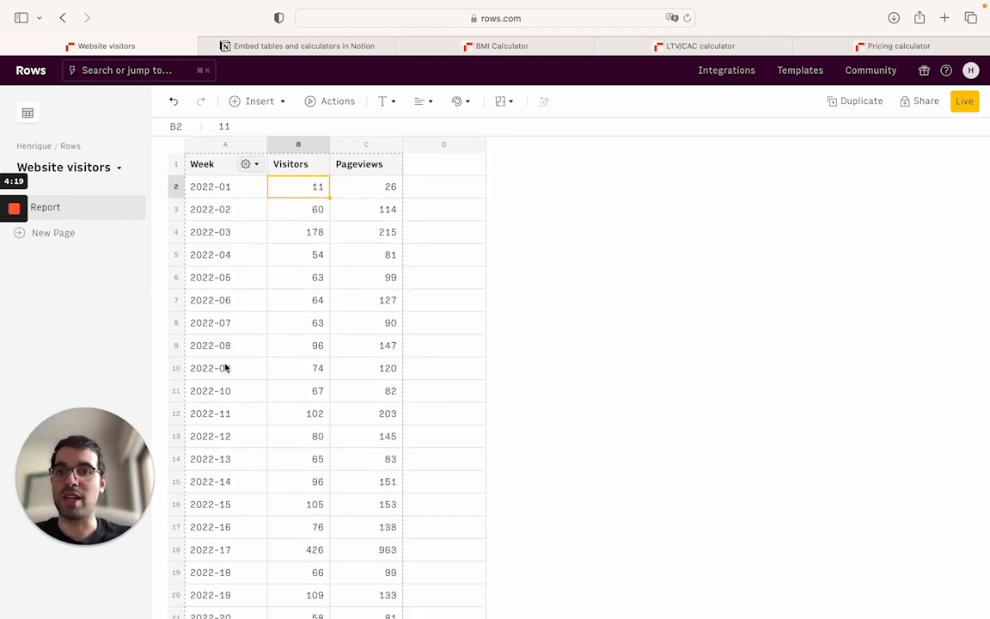
{"action": "scroll", "scroll_direction": "down", "scroll_amount": 3}
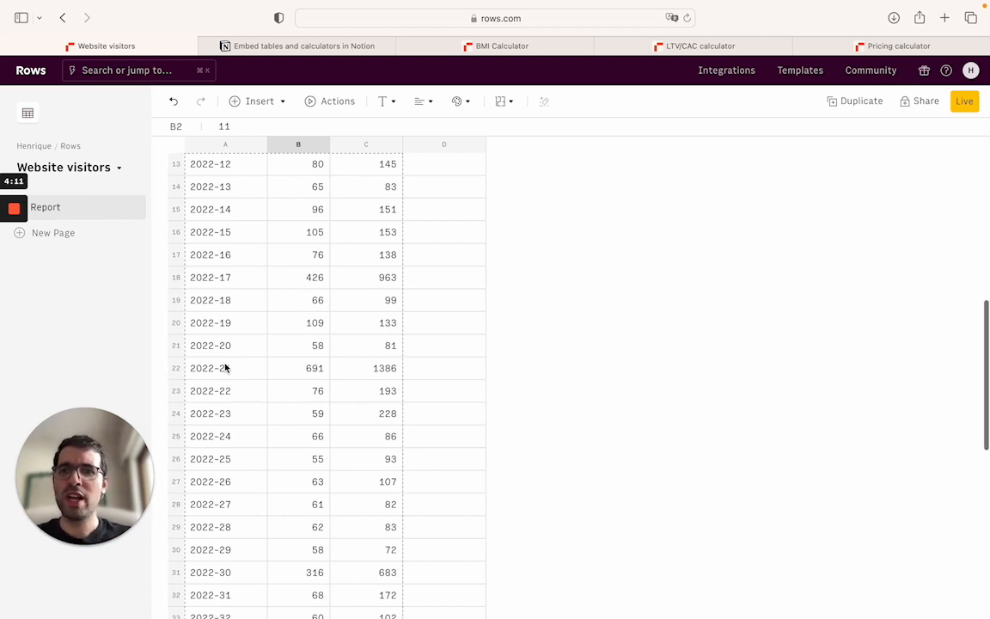
{"action": "scroll", "scroll_direction": "up", "scroll_amount": 3}
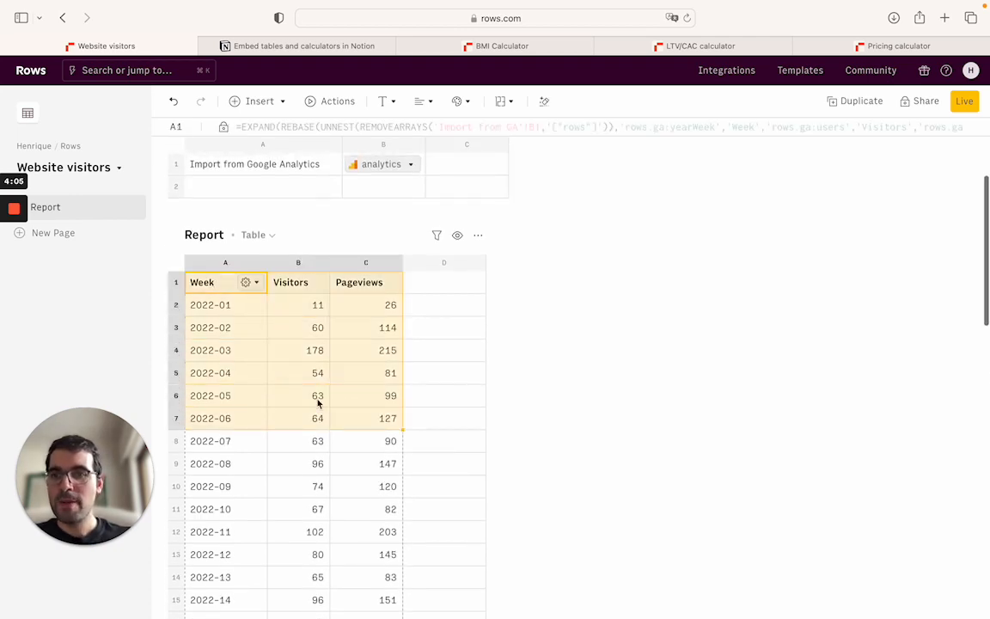
{"action": "left_click", "coordinate": [478, 233]}
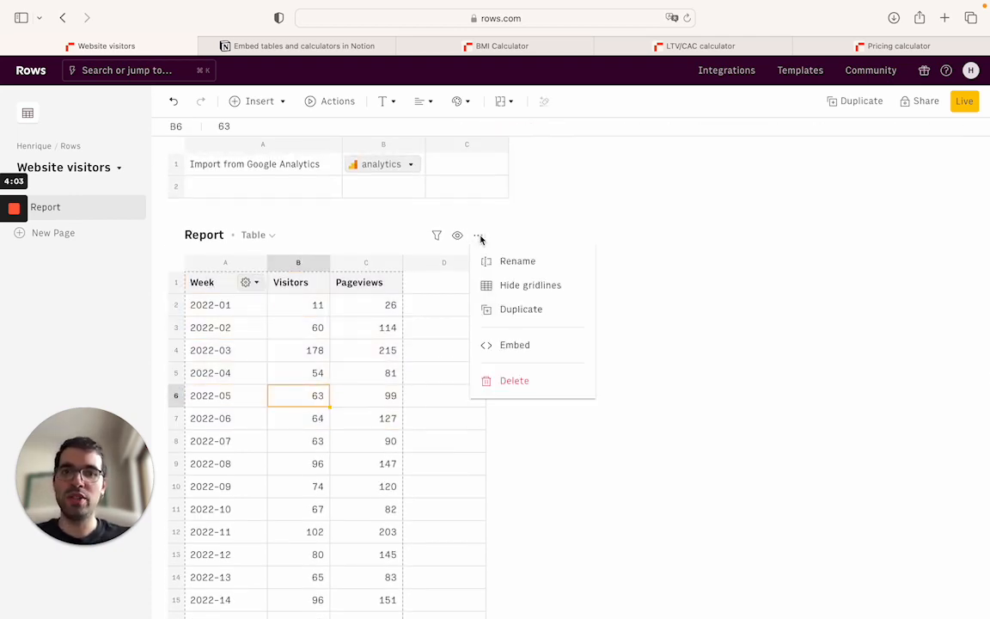
{"action": "mouse_move", "coordinate": [516, 344]}
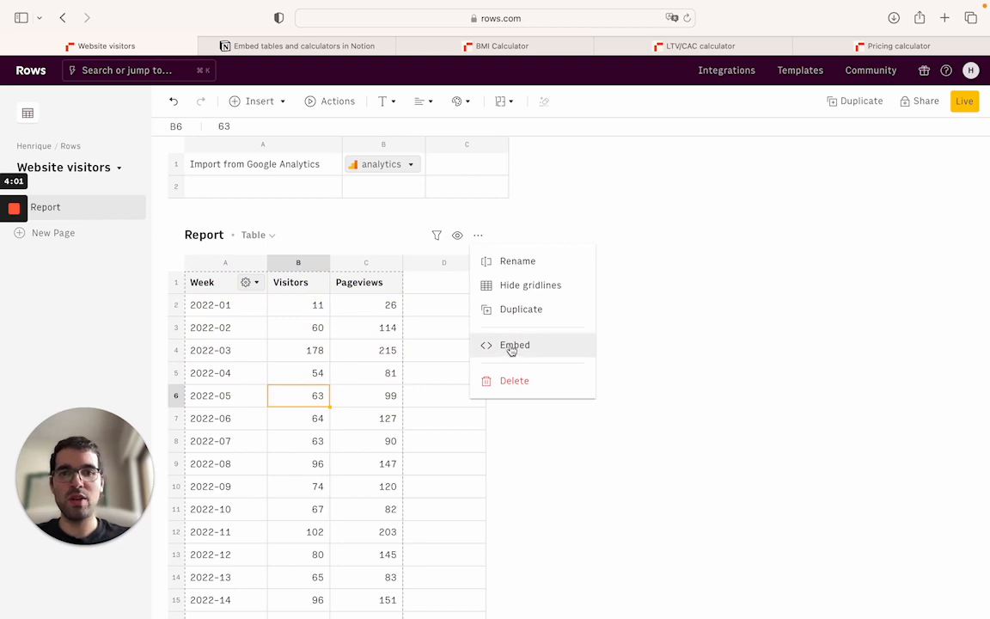
{"action": "left_click", "coordinate": [516, 343]}
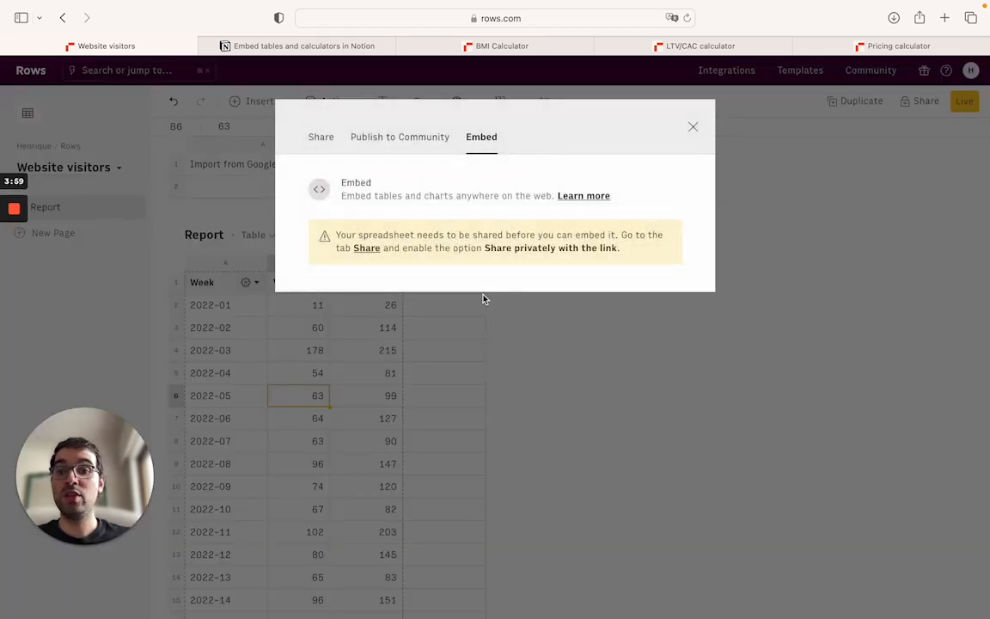
{"action": "left_click", "coordinate": [320, 138]}
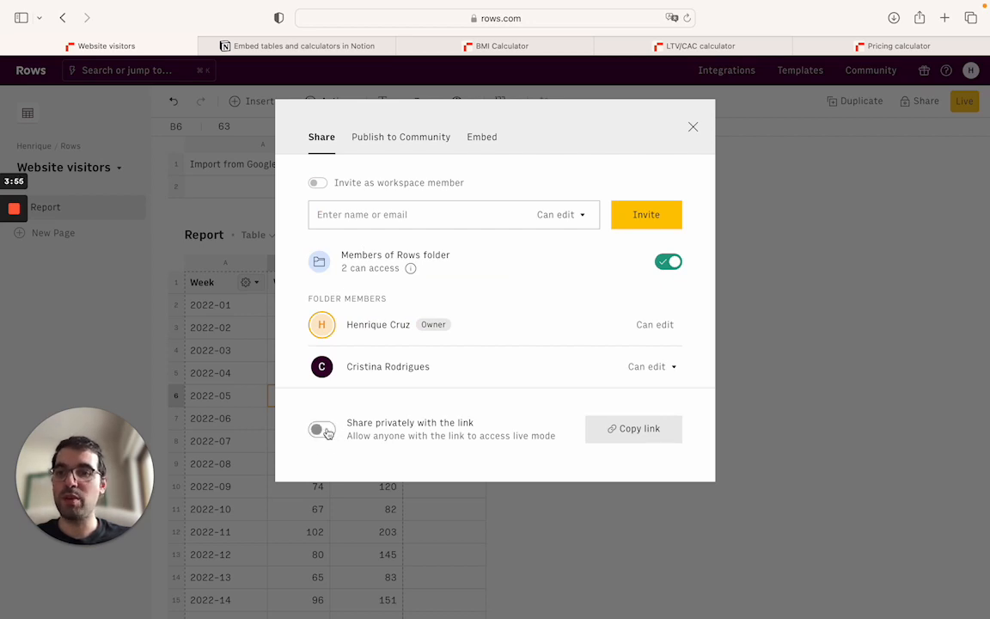
{"action": "left_click", "coordinate": [316, 430]}
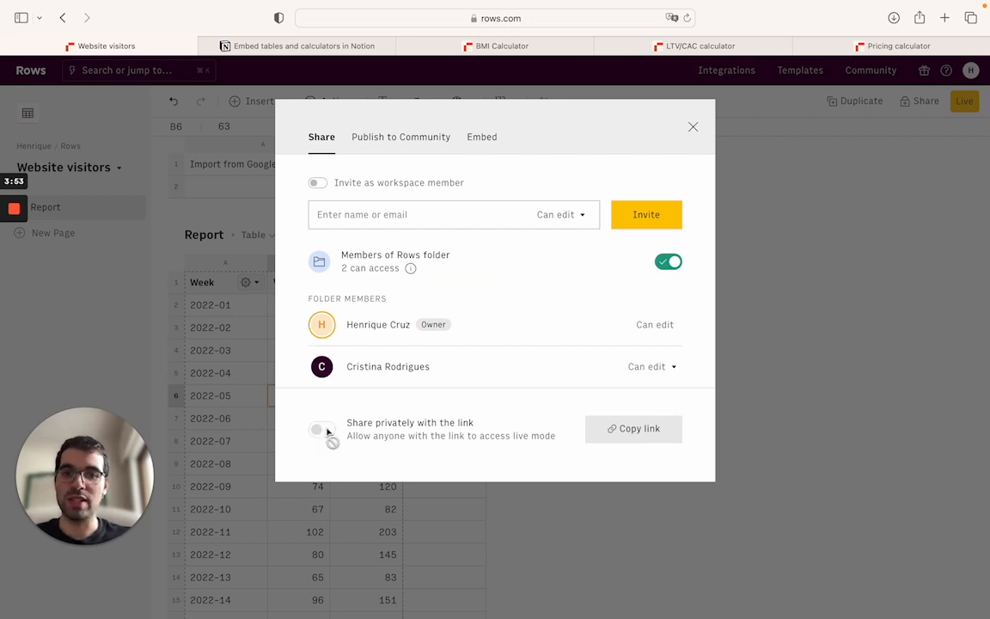
{"action": "left_click", "coordinate": [322, 430]}
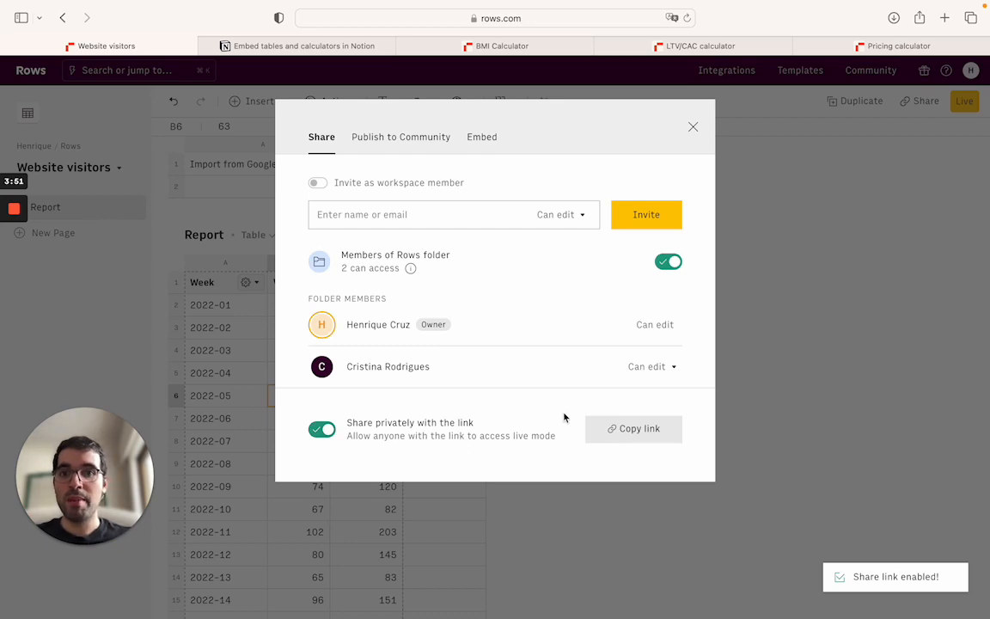
{"action": "mouse_move", "coordinate": [307, 438]}
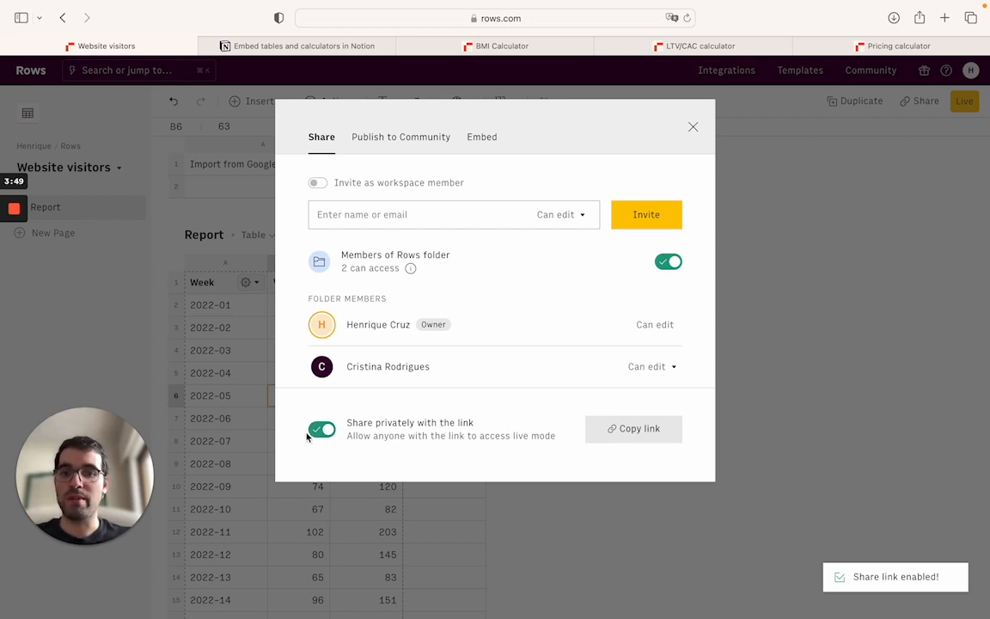
Copy the Report table's embed URL from the Embed panel.
{"action": "left_click", "coordinate": [481, 138]}
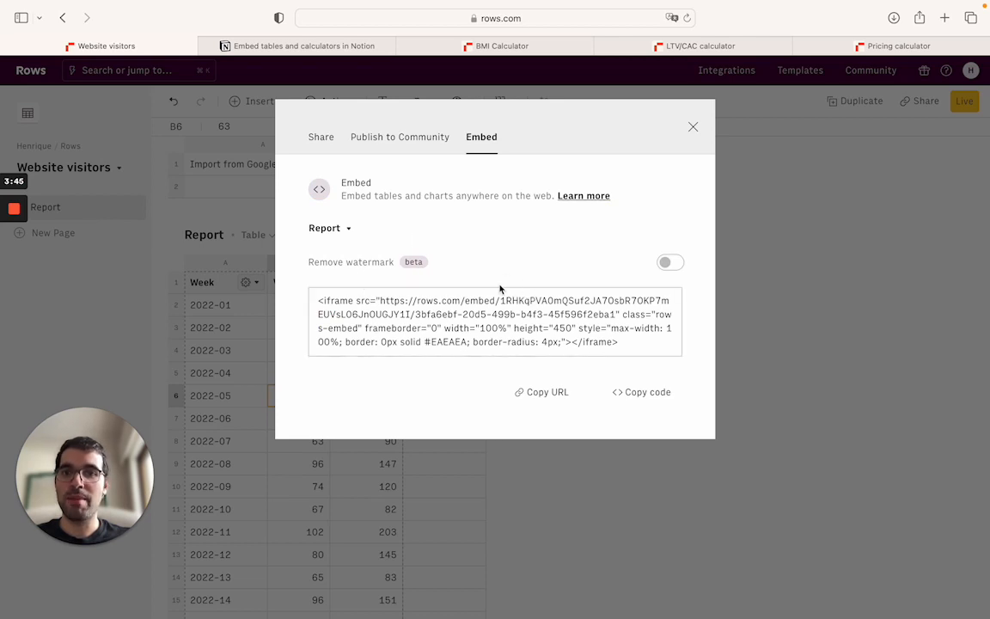
{"action": "mouse_move", "coordinate": [622, 268]}
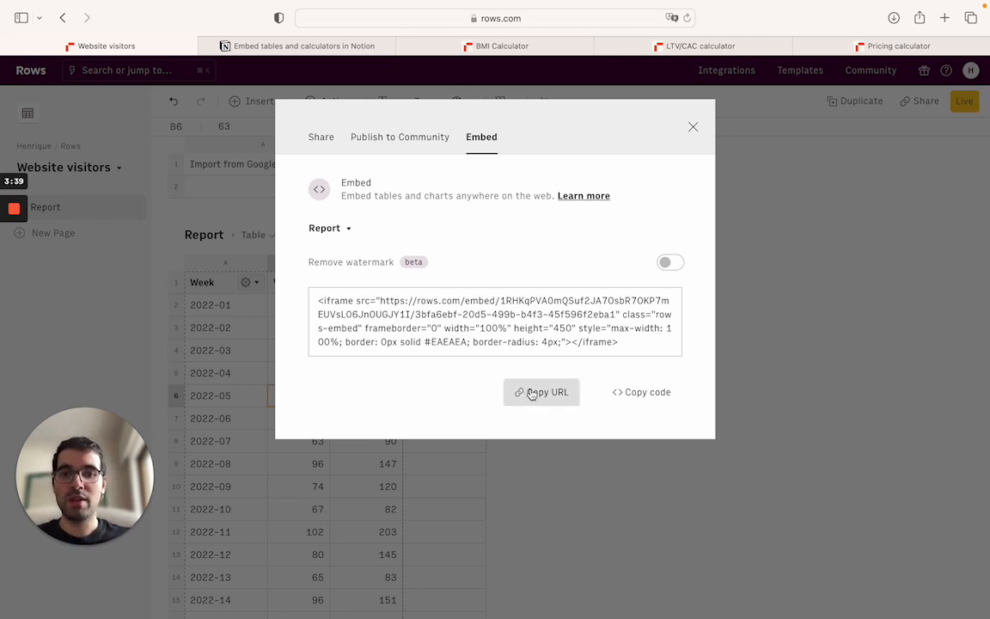
{"action": "left_click", "coordinate": [542, 392]}
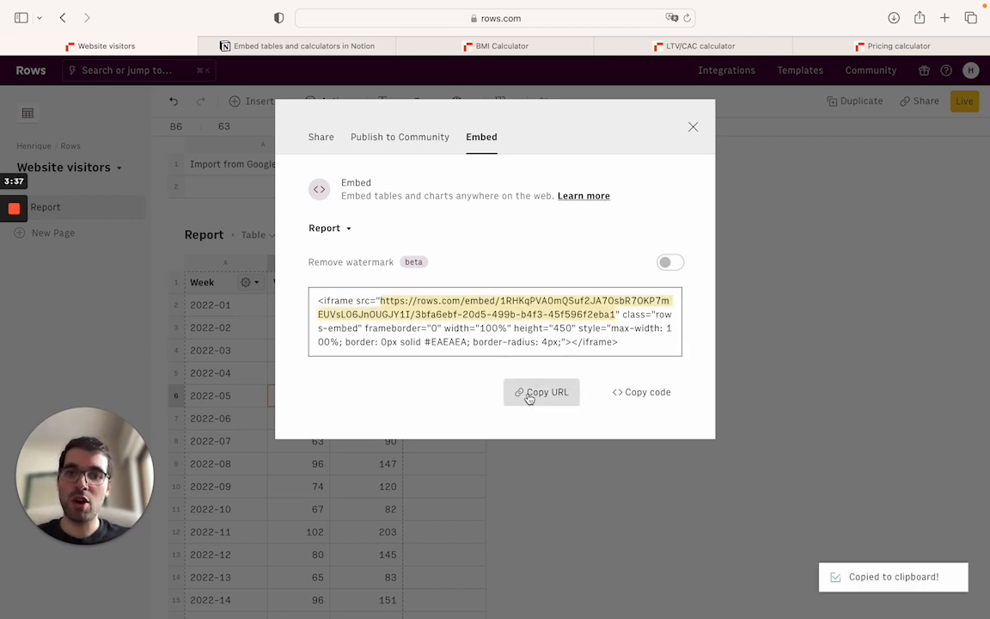
{"action": "left_click", "coordinate": [542, 392]}
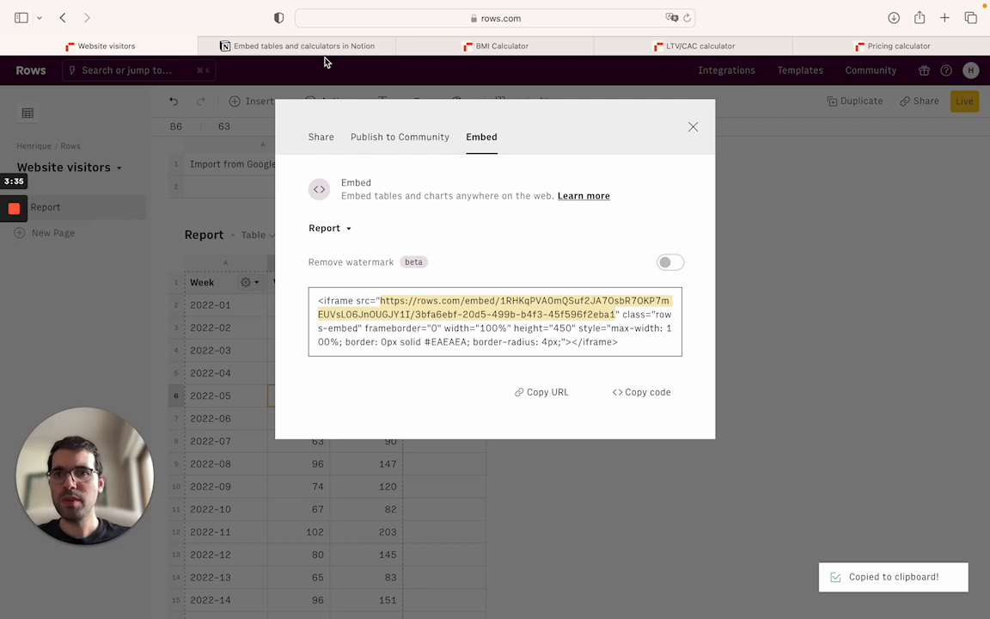
Paste the Rows URL into the Notion page as an embedded Report table and scroll through it.
{"action": "left_click", "coordinate": [295, 44]}
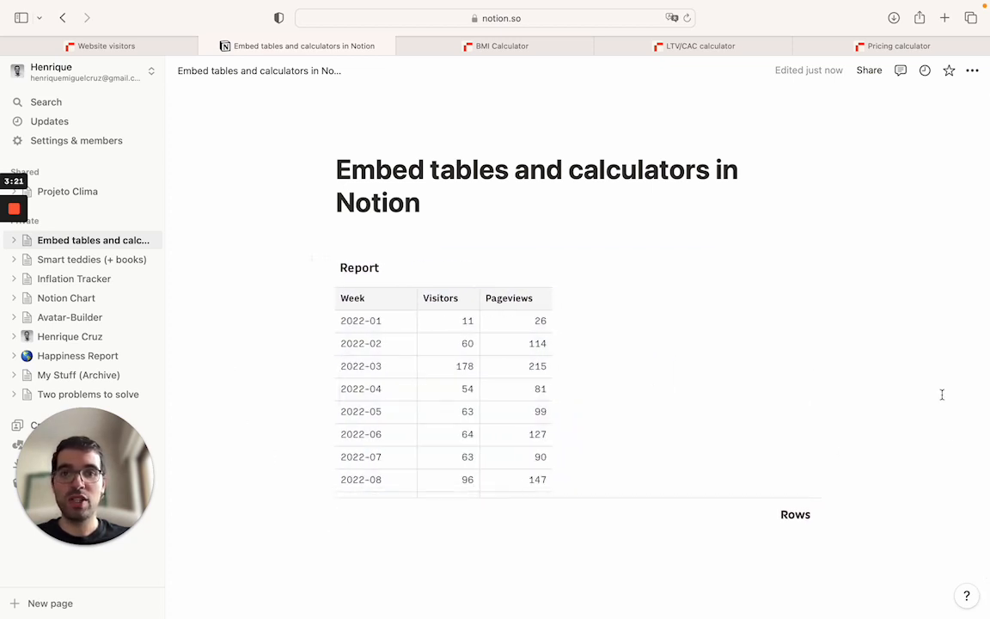
{"action": "scroll", "scroll_direction": "down", "scroll_amount": 3}
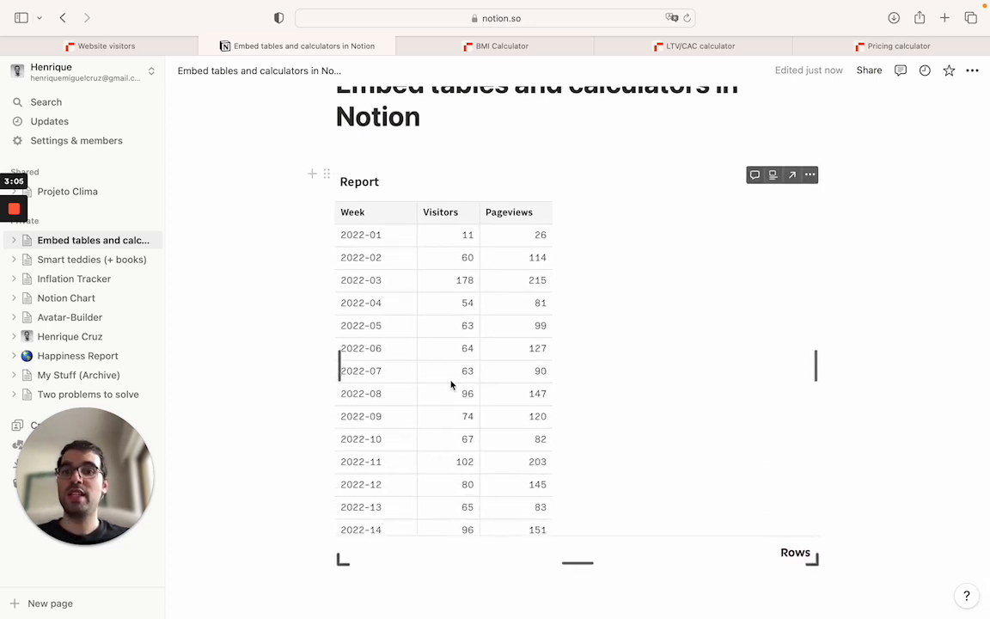
{"action": "scroll", "scroll_direction": "down", "scroll_amount": 3}
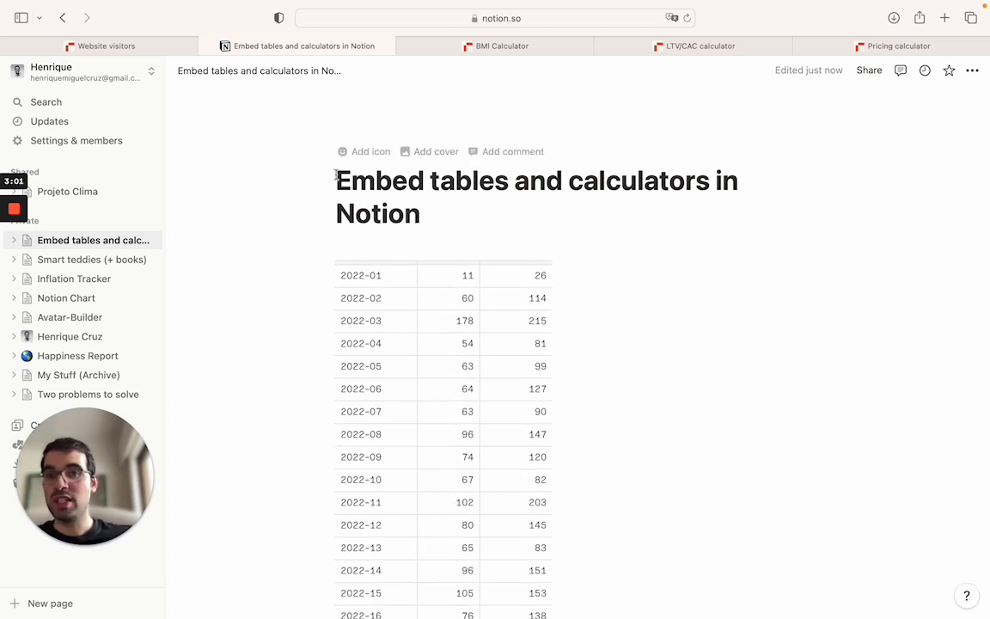
Back in the Website visitors sheet, set week 2022-53 Pageviews to 10000.
{"action": "left_click", "coordinate": [103, 45]}
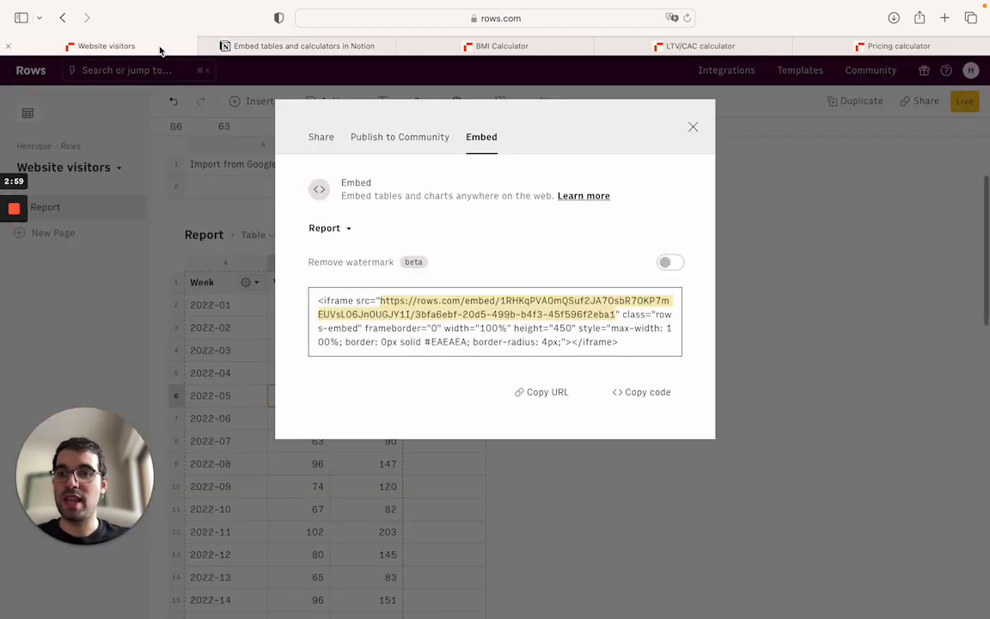
{"action": "left_click", "coordinate": [695, 127]}
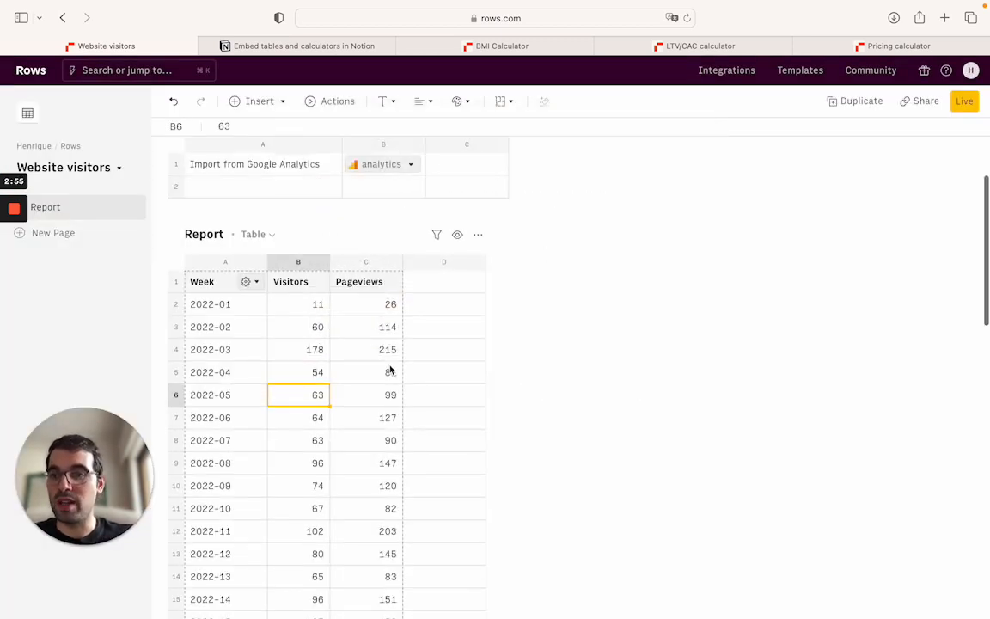
{"action": "scroll", "scroll_direction": "down", "scroll_amount": 3}
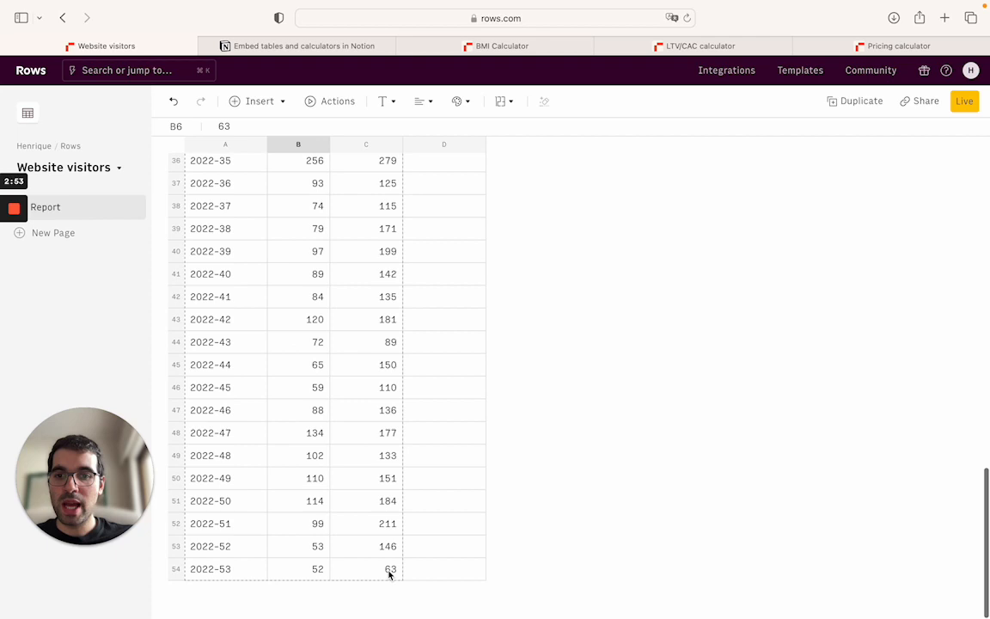
{"action": "type", "text": "10000"}
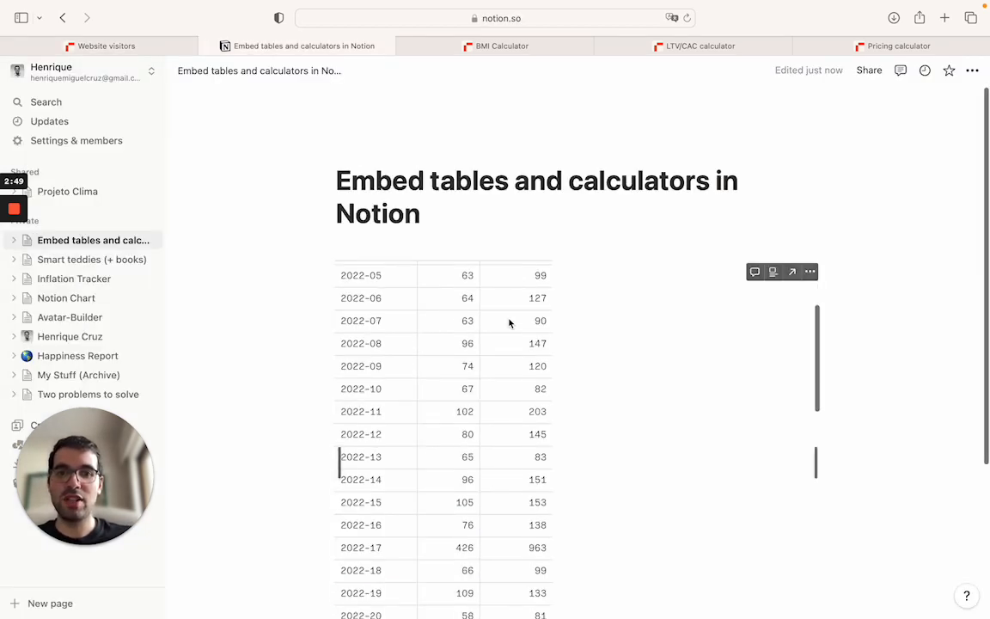
Scroll the Notion embed to its last row showing 10000 pageviews for 2022-53.
{"action": "scroll", "scroll_direction": "down", "scroll_amount": 3}
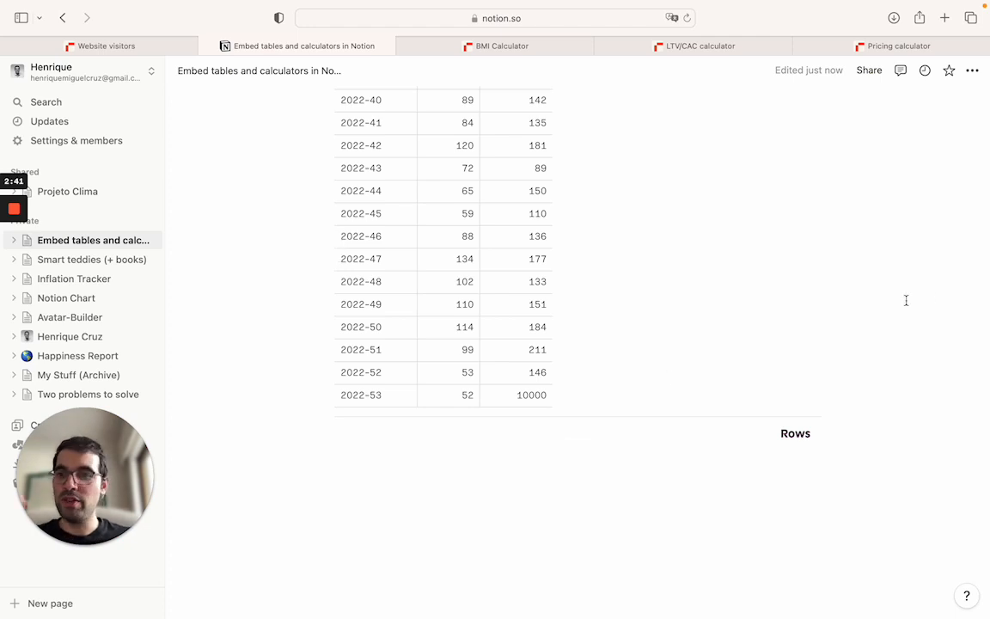
{"action": "mouse_move", "coordinate": [884, 303]}
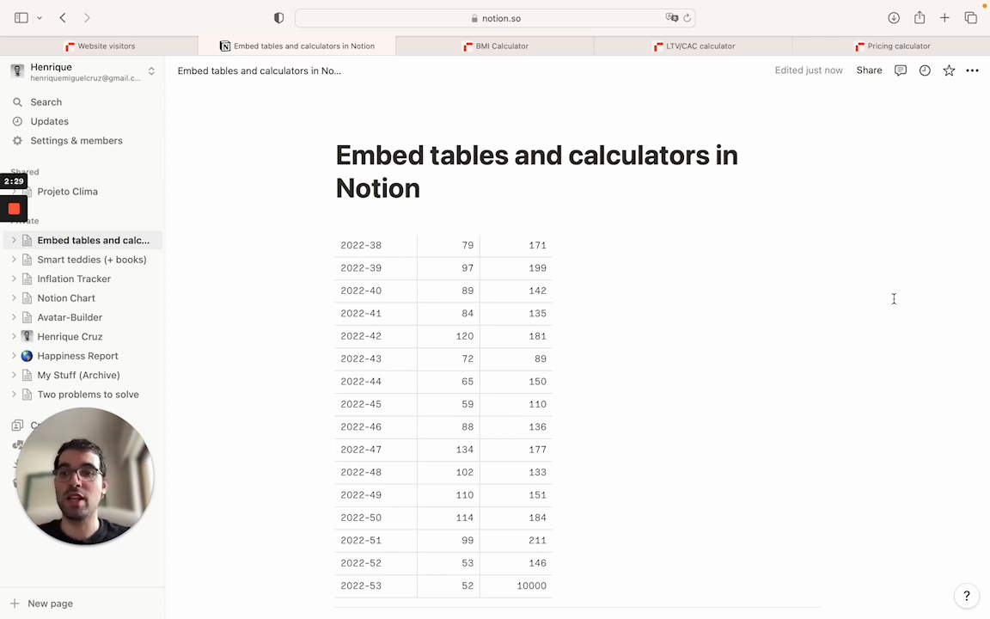
{"action": "left_click", "coordinate": [898, 45]}
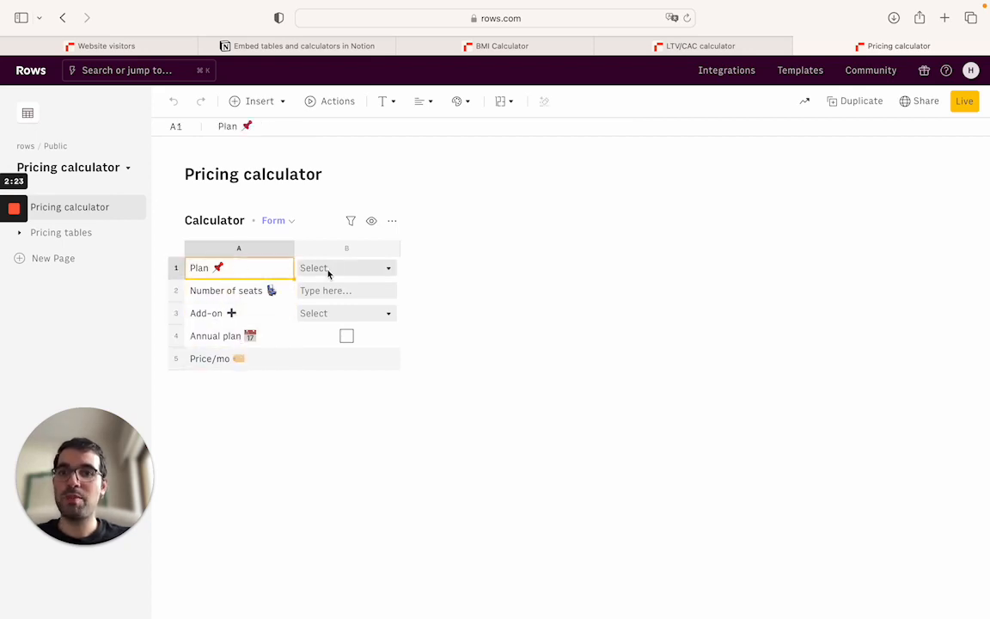
{"action": "left_click", "coordinate": [258, 100]}
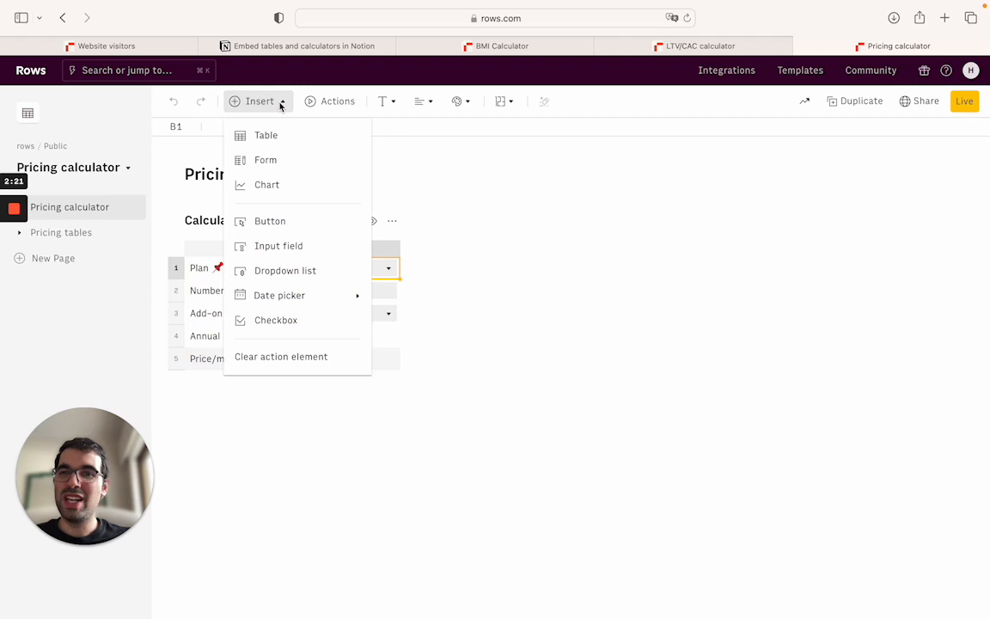
{"action": "mouse_move", "coordinate": [285, 271]}
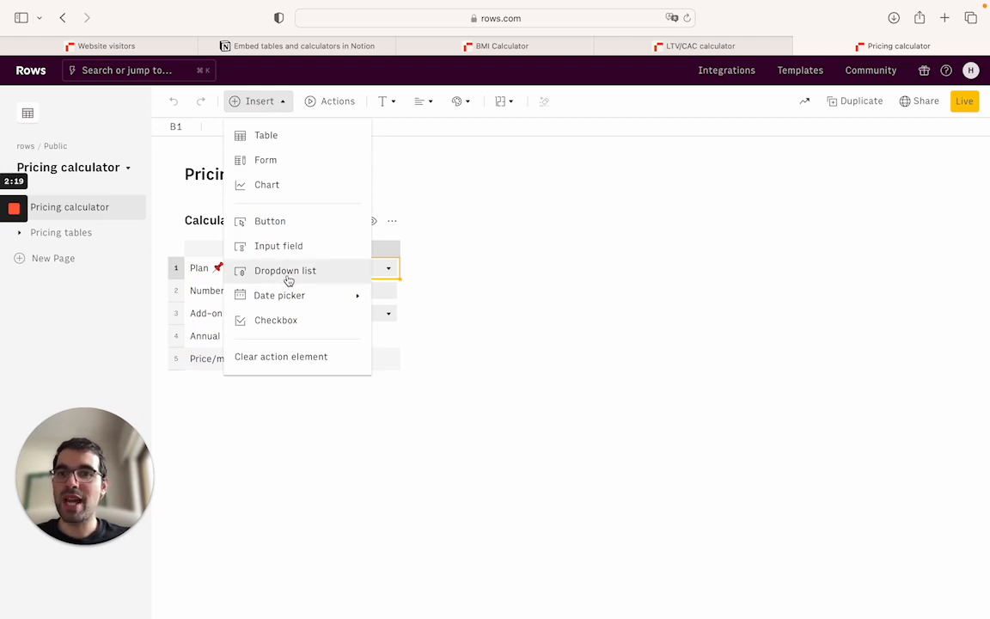
{"action": "mouse_move", "coordinate": [203, 282]}
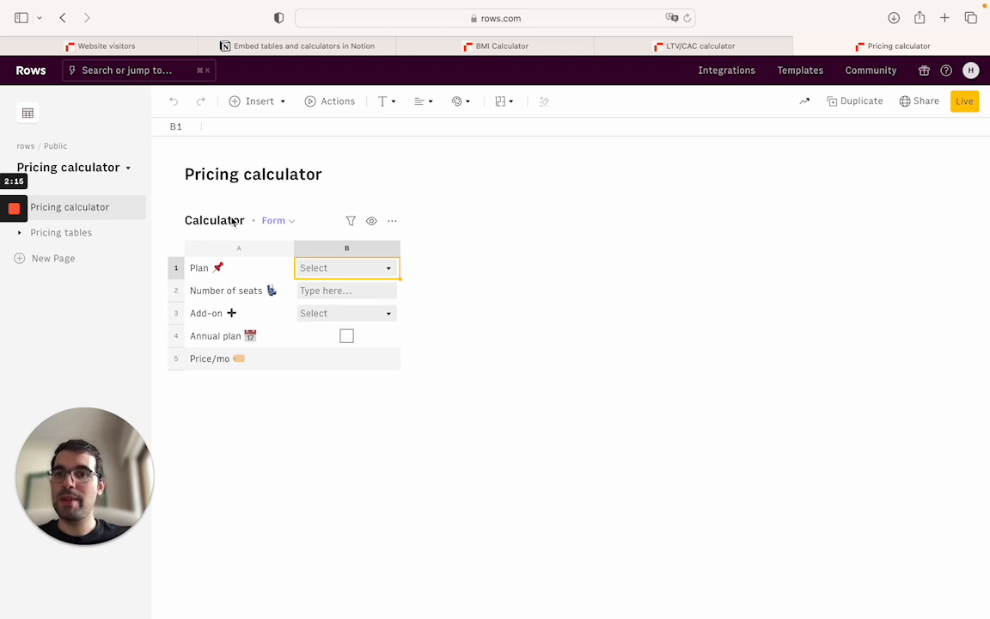
Copy the Calculator form's embed URL with 'Remove watermark' turned on.
{"action": "left_click", "coordinate": [392, 220]}
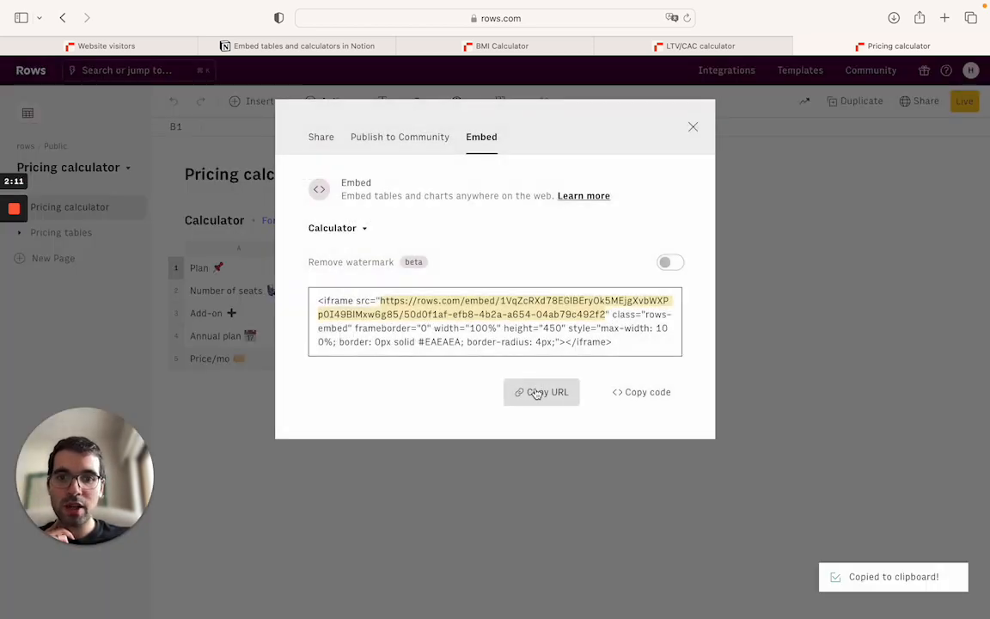
{"action": "left_click", "coordinate": [670, 261]}
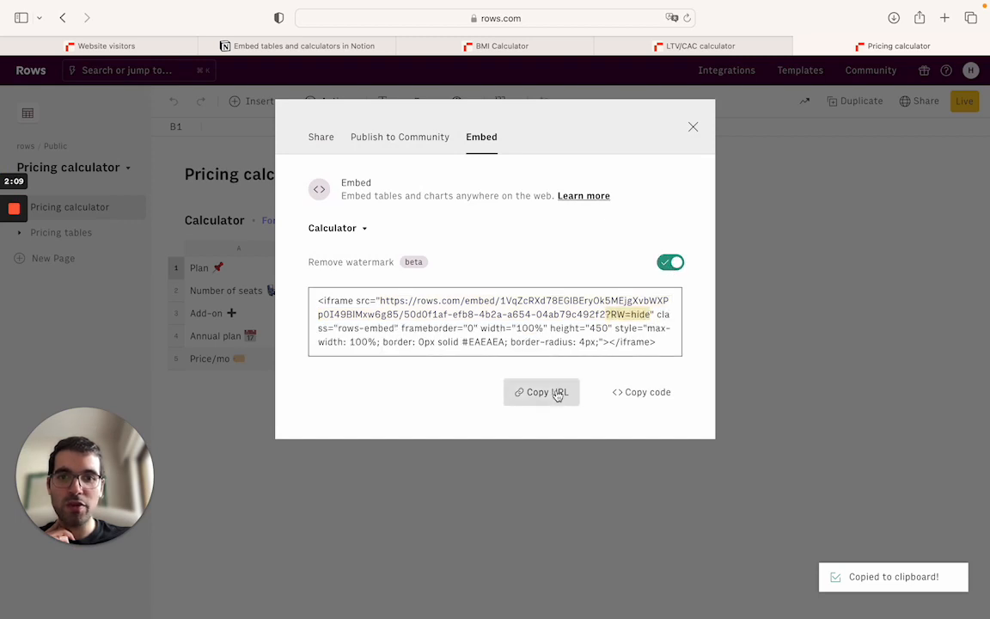
{"action": "left_click", "coordinate": [541, 392]}
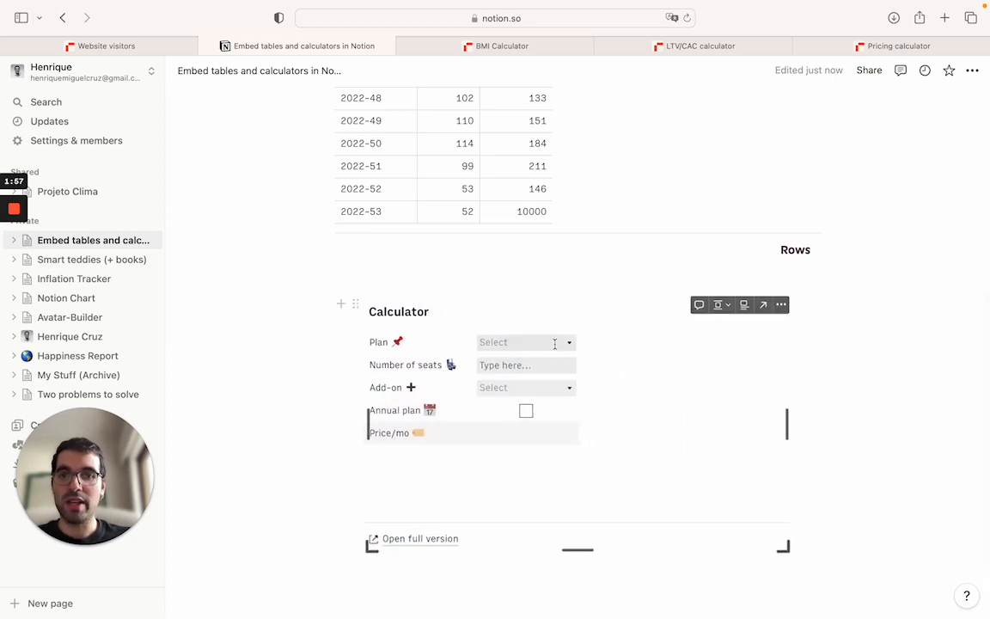
Fill the embedded calculator with Pro, 120 seats, Data pipeline and Annual plan, giving $1,676.75 per month.
{"action": "left_click", "coordinate": [524, 342]}
{"action": "type", "text": "120"}
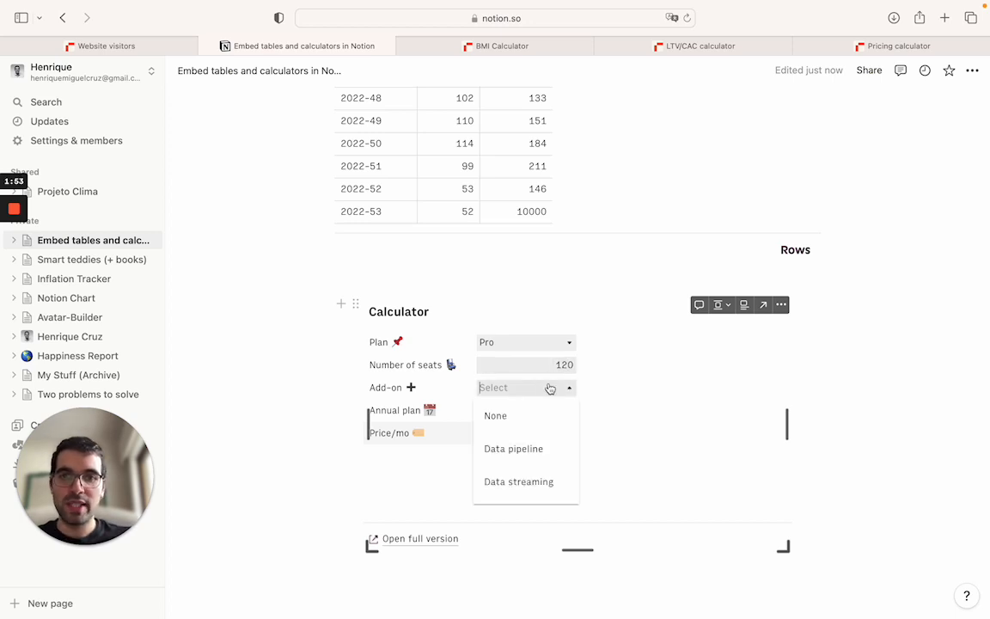
{"action": "left_click", "coordinate": [512, 447]}
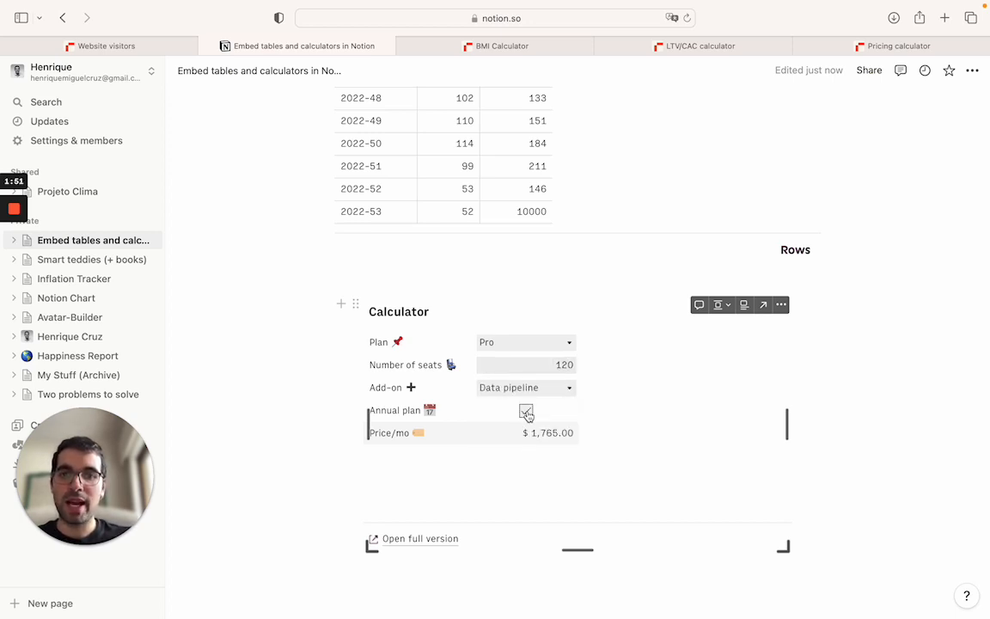
{"action": "left_click", "coordinate": [526, 409]}
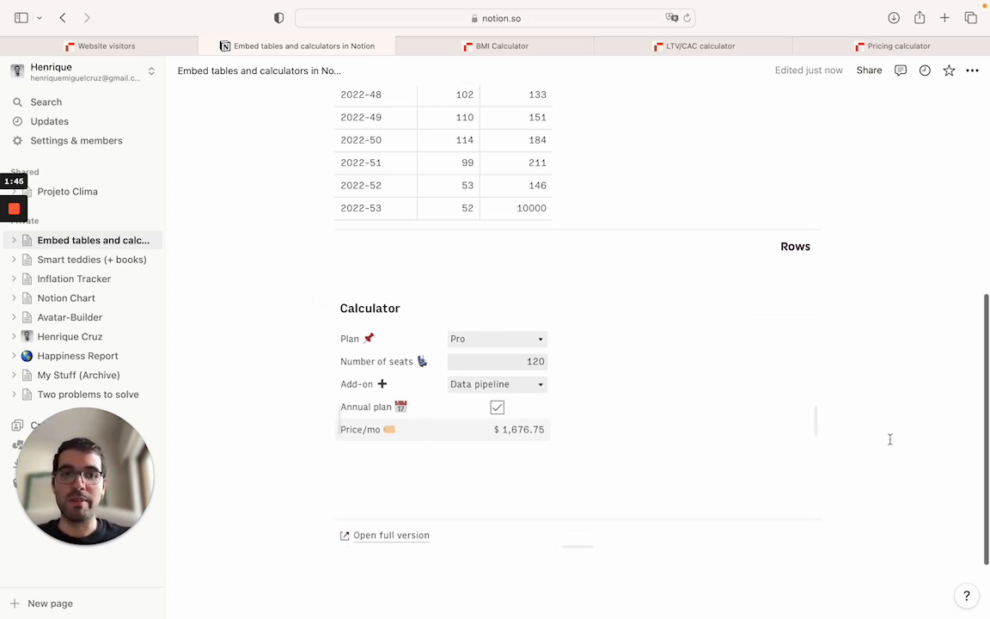
{"action": "scroll", "scroll_direction": "down", "scroll_amount": 3}
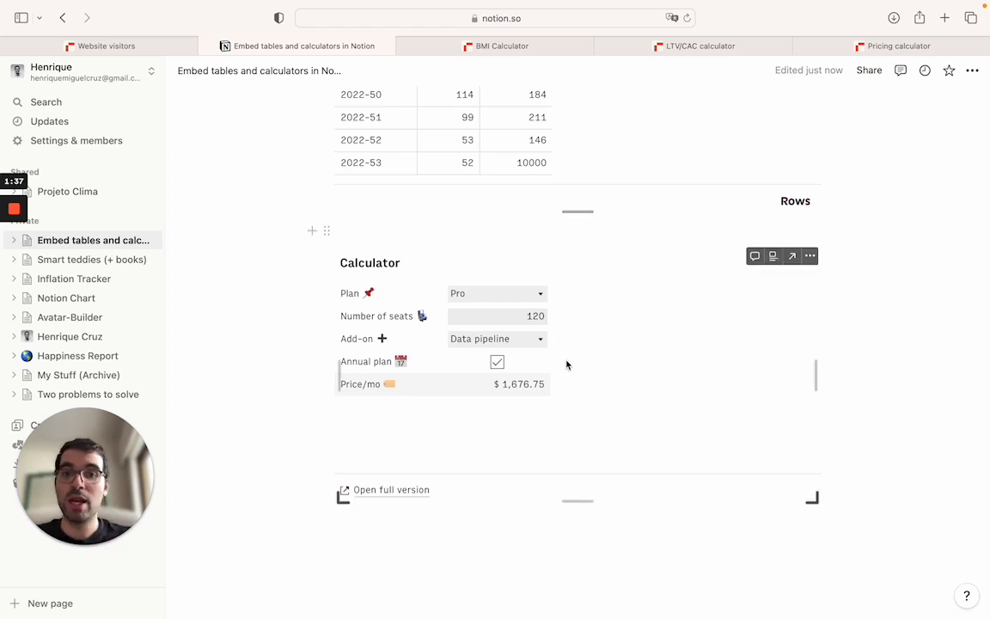
{"action": "scroll", "scroll_direction": "down", "scroll_amount": 3}
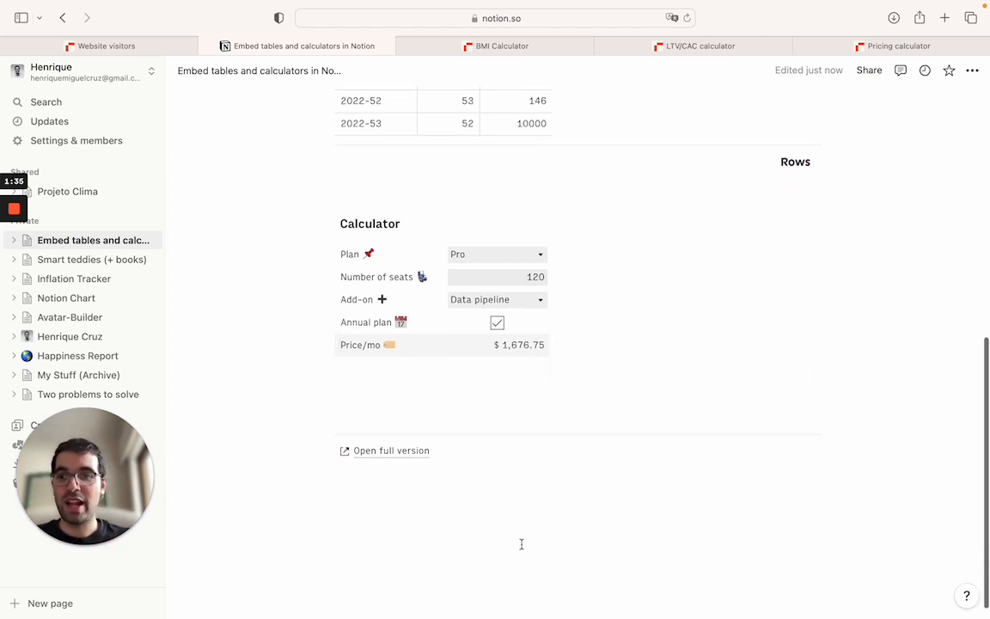
{"action": "scroll", "scroll_direction": "down", "scroll_amount": 3}
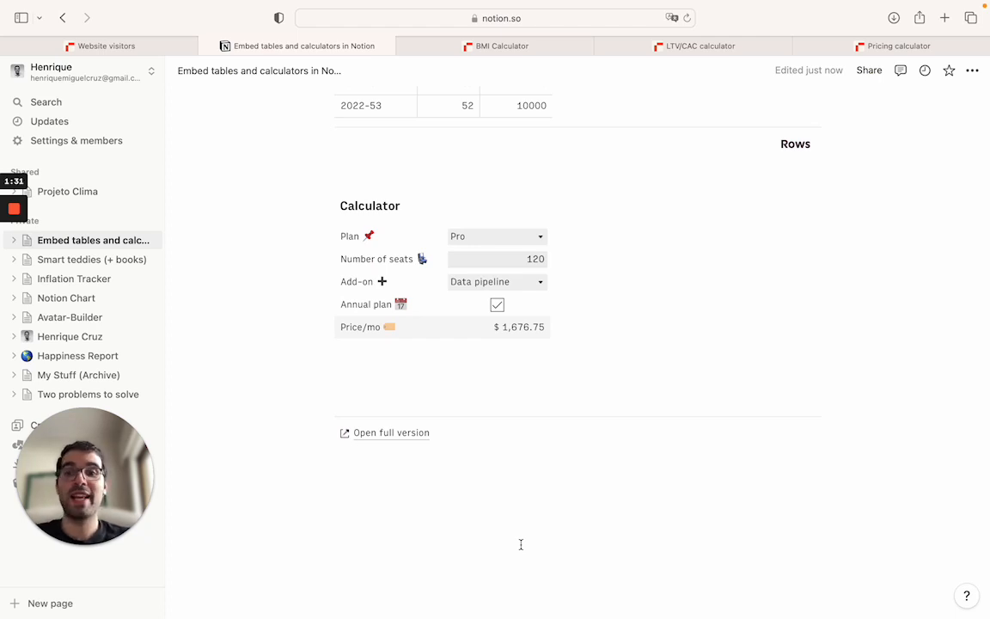
{"action": "left_click", "coordinate": [698, 44]}
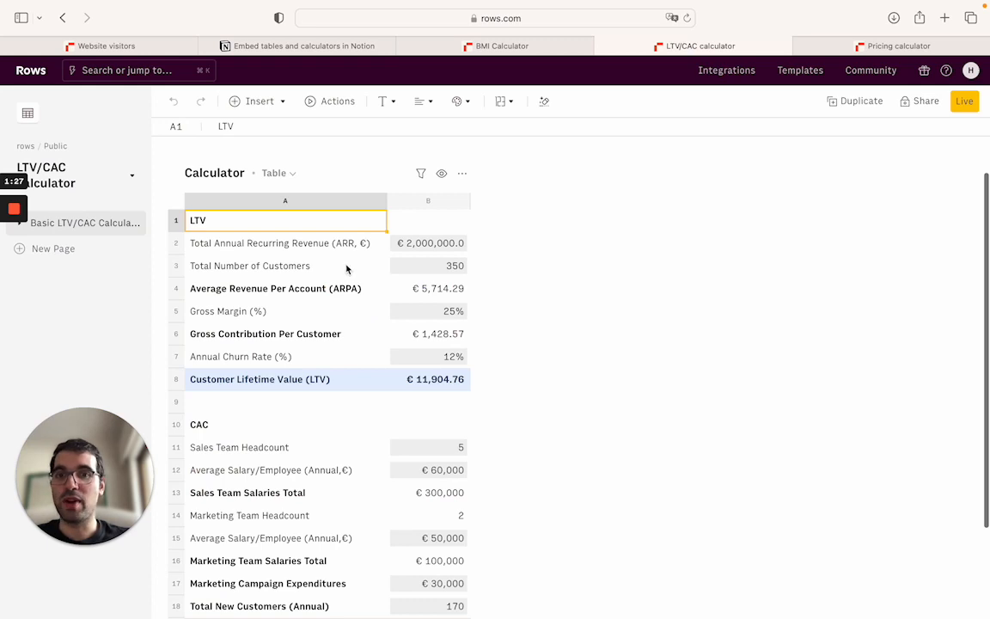
Enable private link sharing for the LTV/CAC Calculator table and copy its embed link.
{"action": "left_click", "coordinate": [462, 171]}
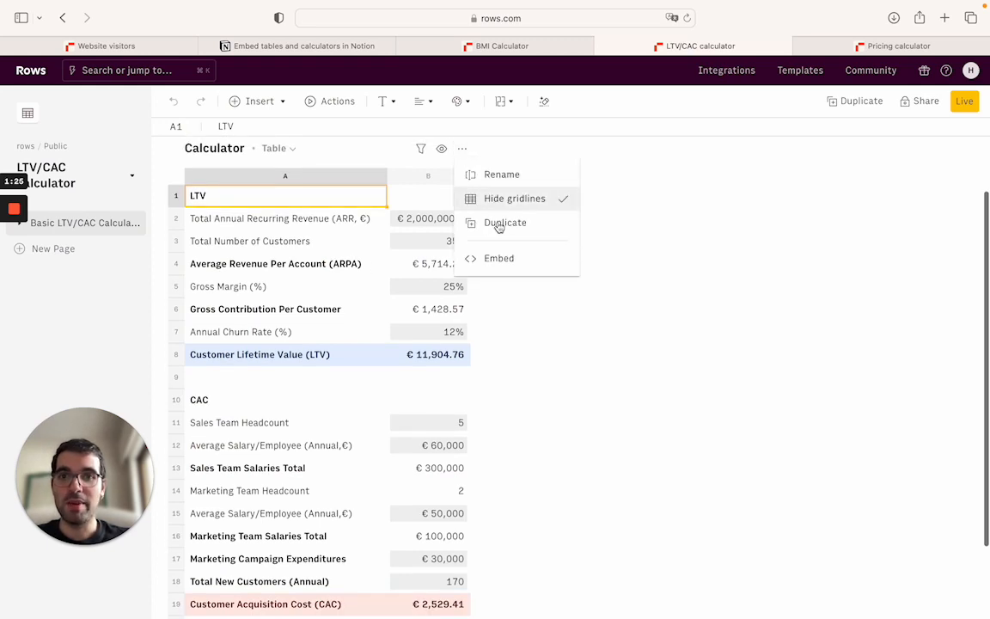
{"action": "left_click", "coordinate": [498, 258]}
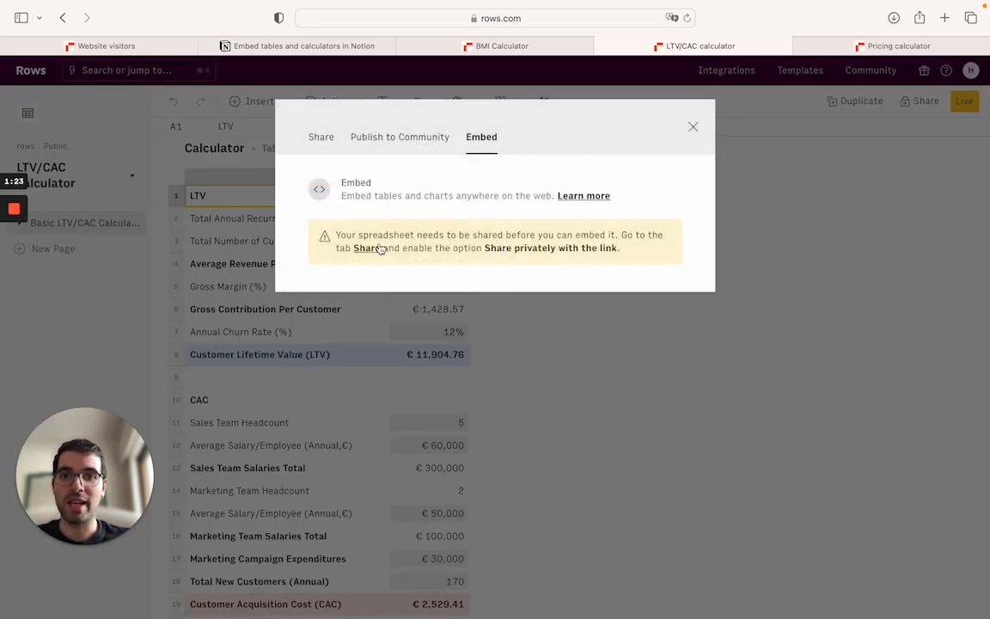
{"action": "left_click", "coordinate": [320, 138]}
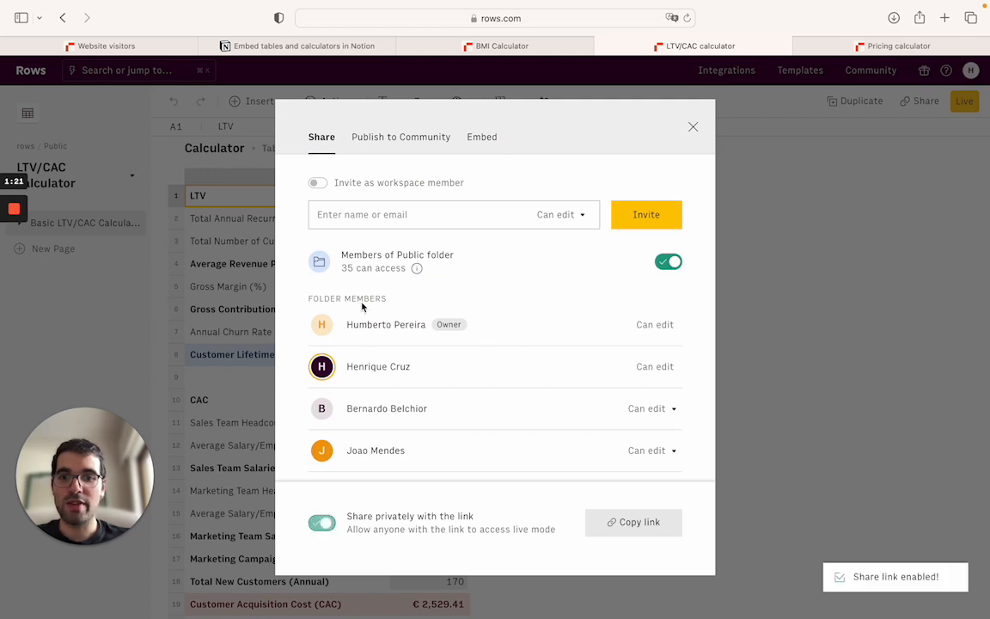
{"action": "left_click", "coordinate": [481, 137]}
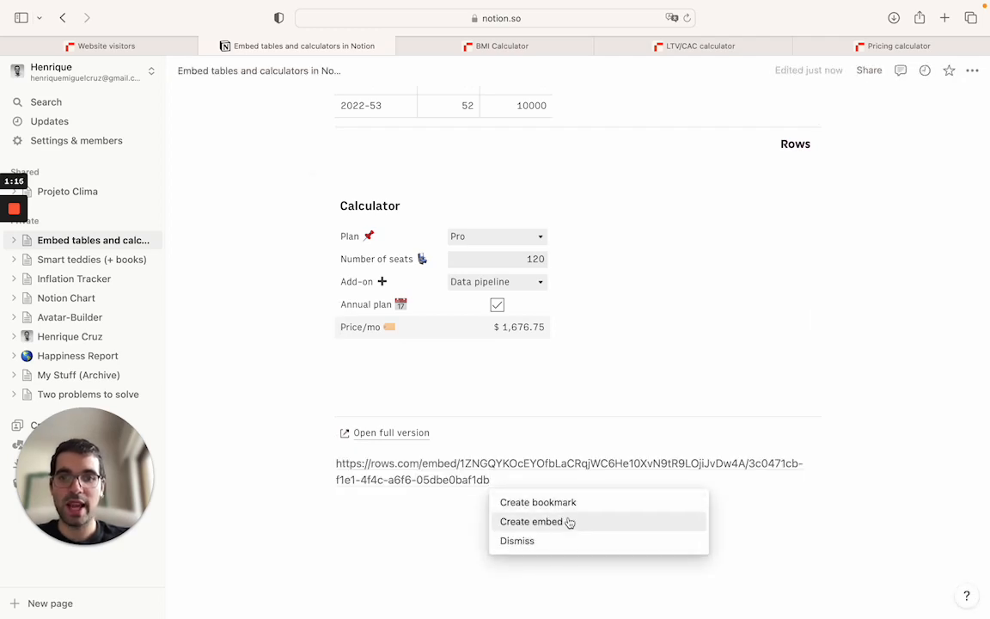
Create an embed from the pasted LTV/CAC link on the Notion page and review it.
{"action": "left_click", "coordinate": [531, 521]}
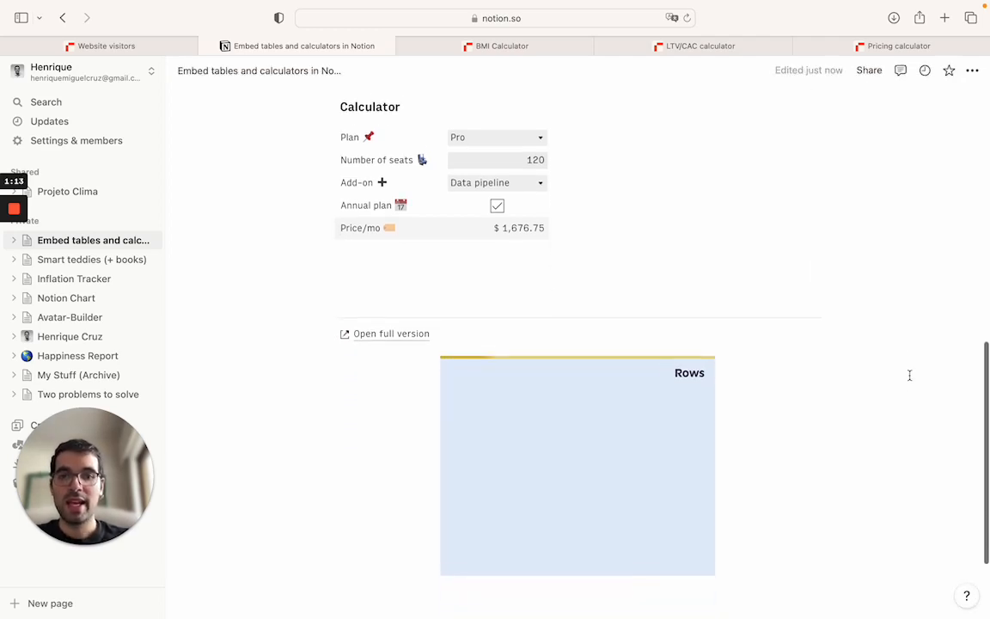
{"action": "scroll", "scroll_direction": "down", "scroll_amount": 3}
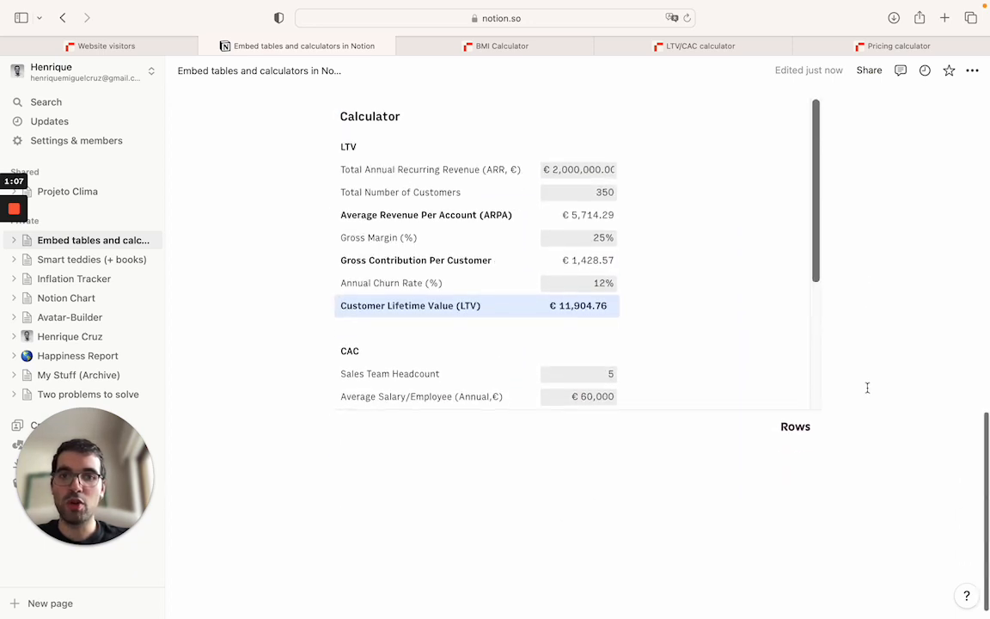
{"action": "scroll", "scroll_direction": "down", "scroll_amount": 3}
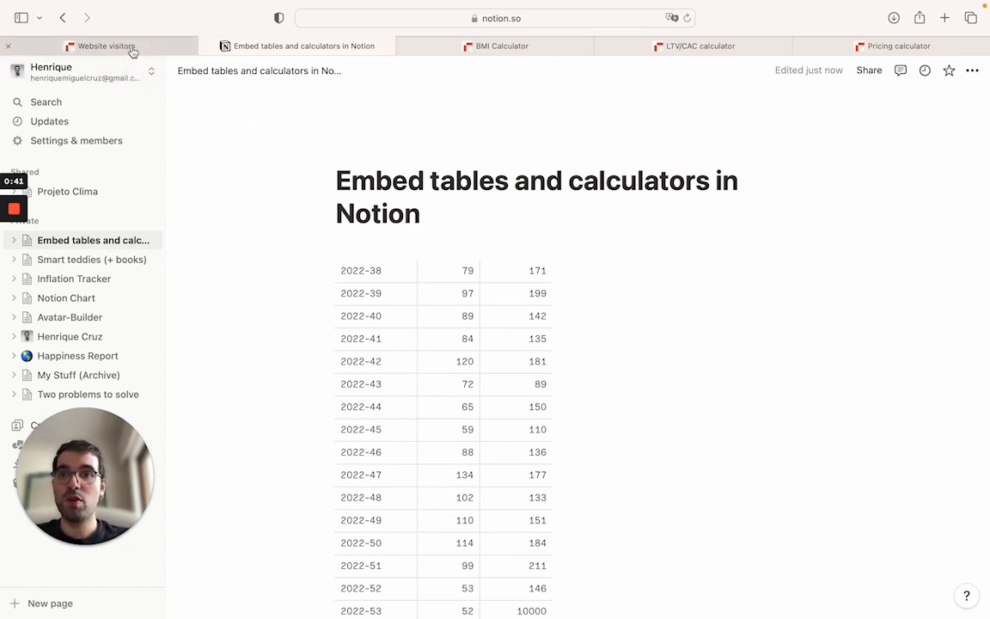
From the Website visitors sheet's help menu, open the Rows Documentation site.
{"action": "left_click", "coordinate": [105, 44]}
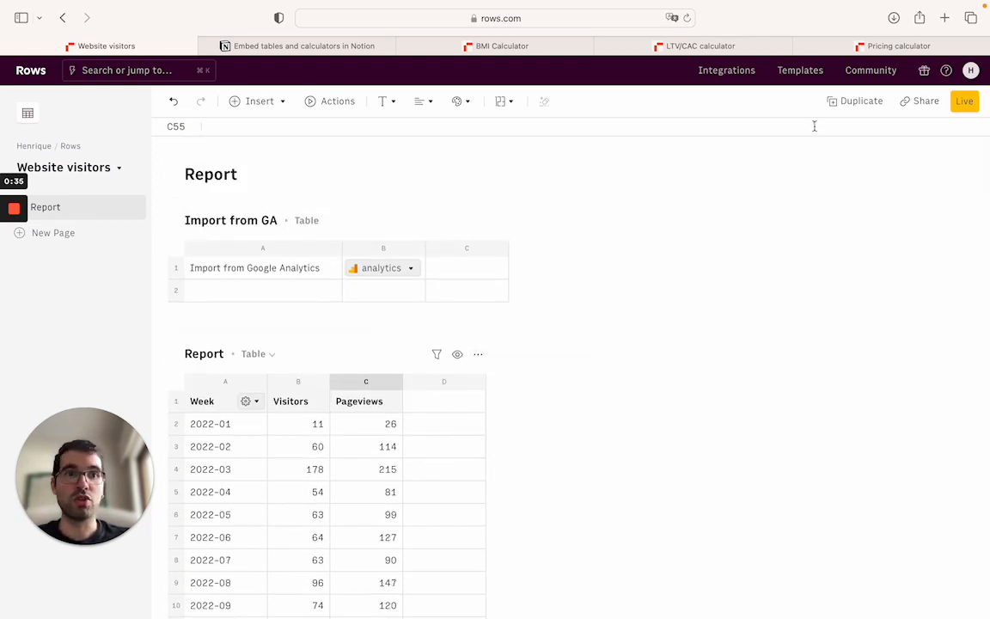
{"action": "left_click", "coordinate": [946, 71]}
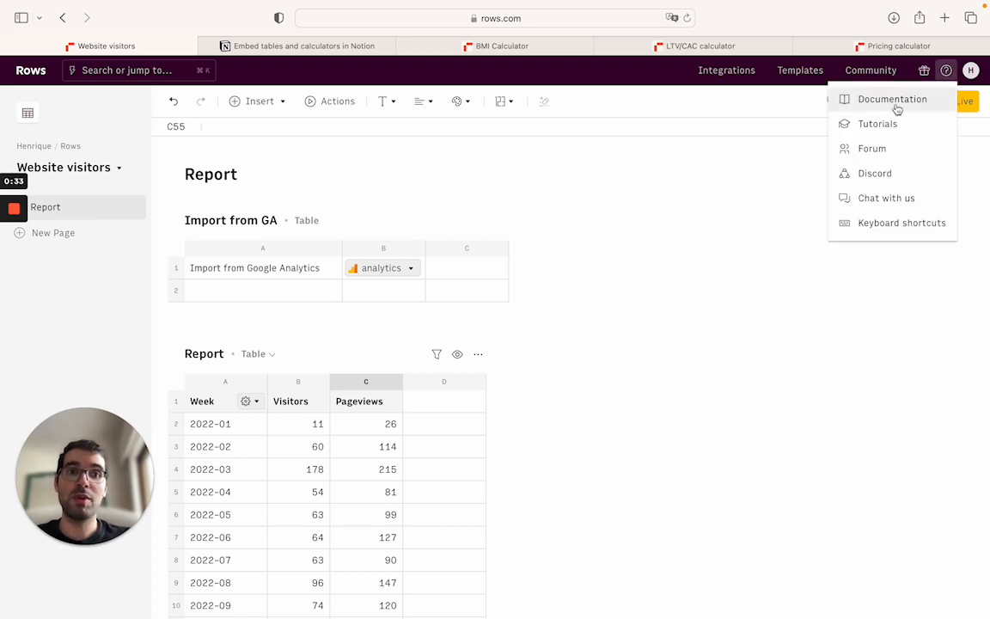
{"action": "mouse_move", "coordinate": [877, 124]}
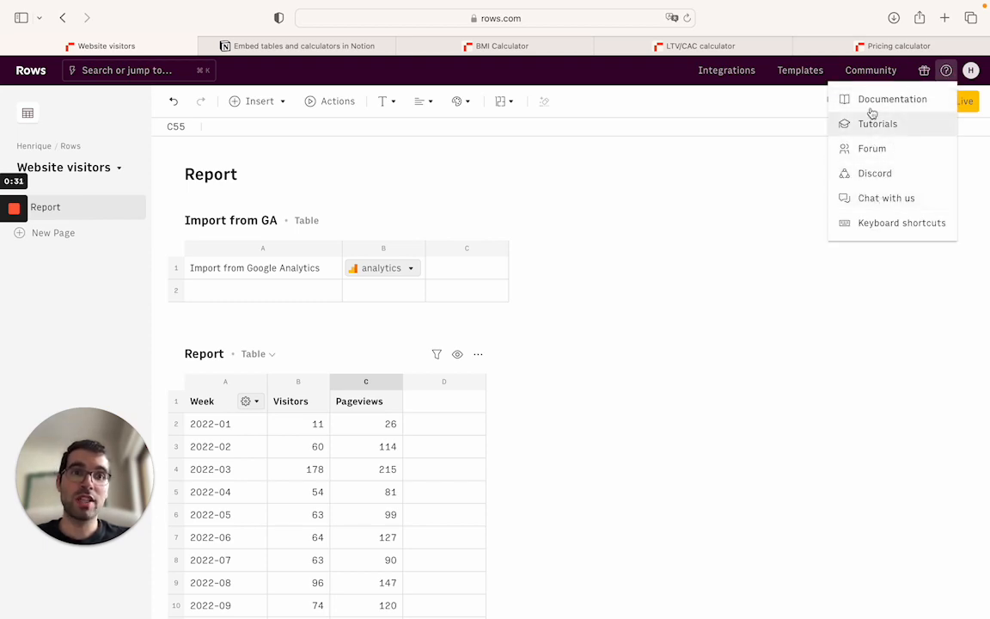
{"action": "left_click", "coordinate": [892, 98]}
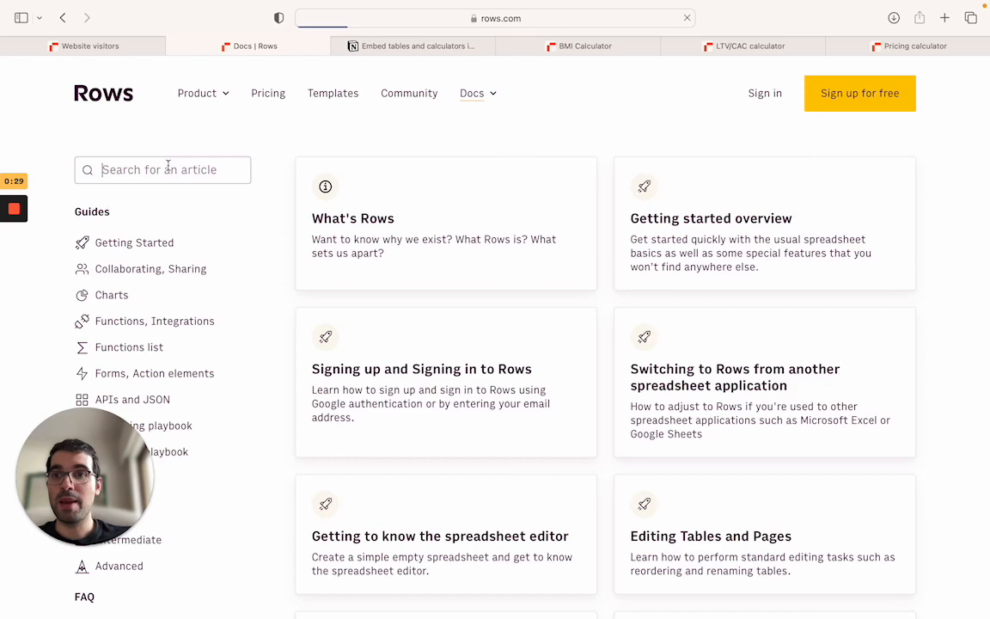
Search 'embed no' and open the 'Embedding Tables and Charts in Notion' article.
{"action": "type", "text": "embed no"}
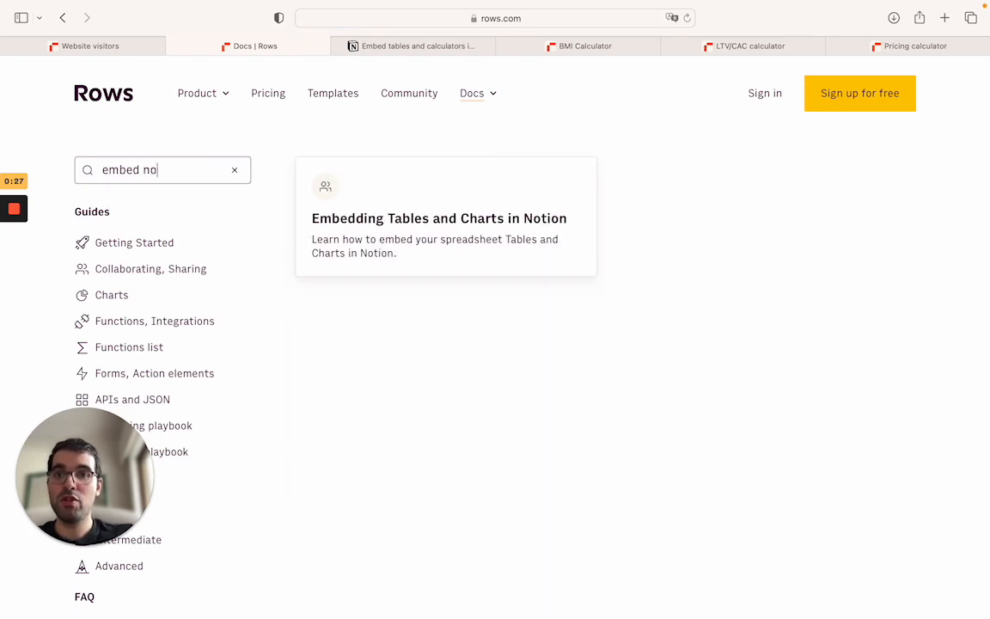
{"action": "left_click", "coordinate": [438, 216]}
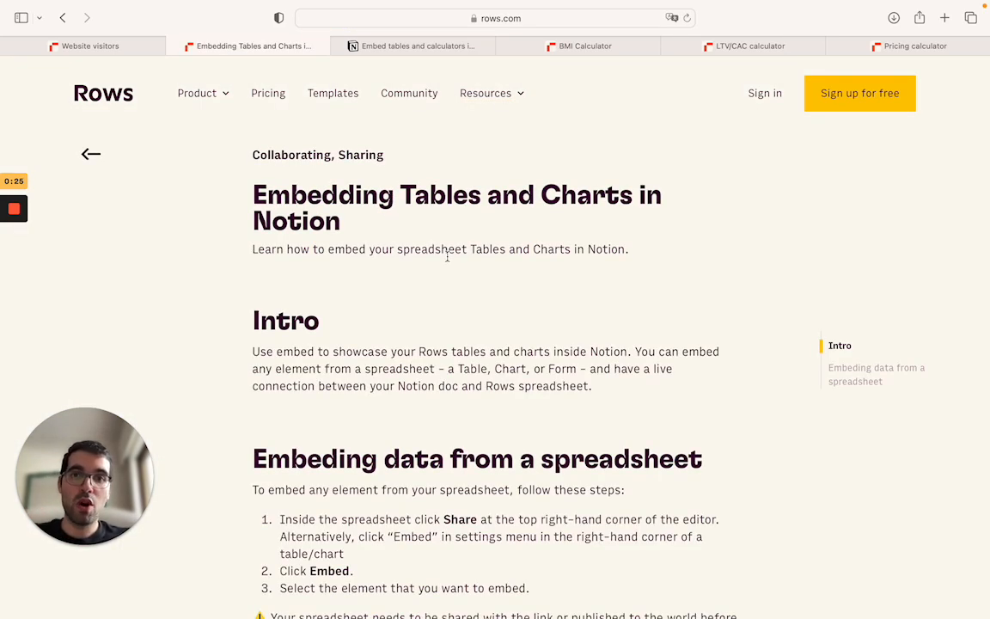
{"action": "scroll", "scroll_direction": "down", "scroll_amount": 3}
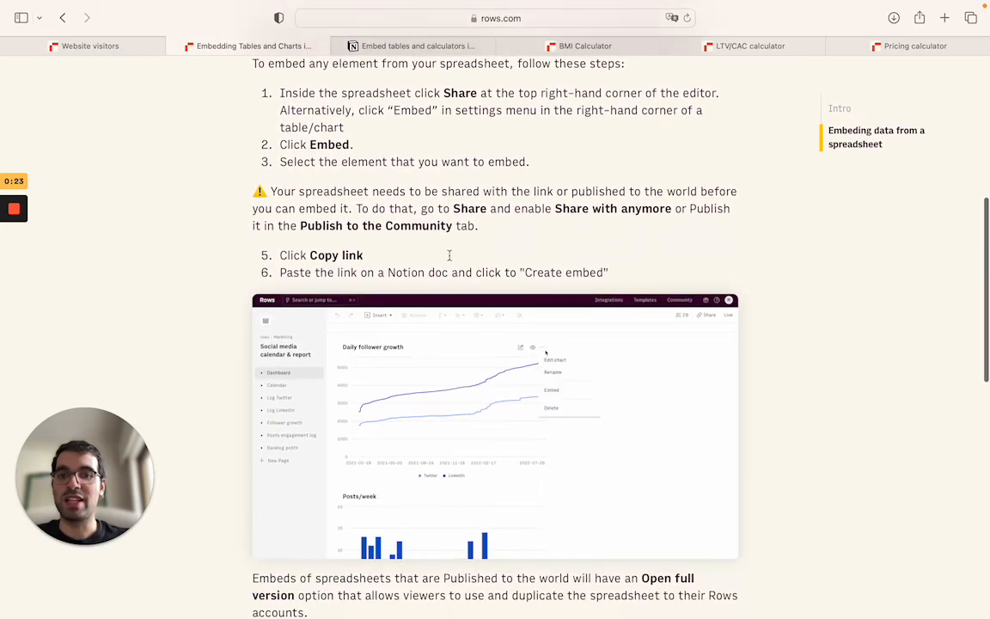